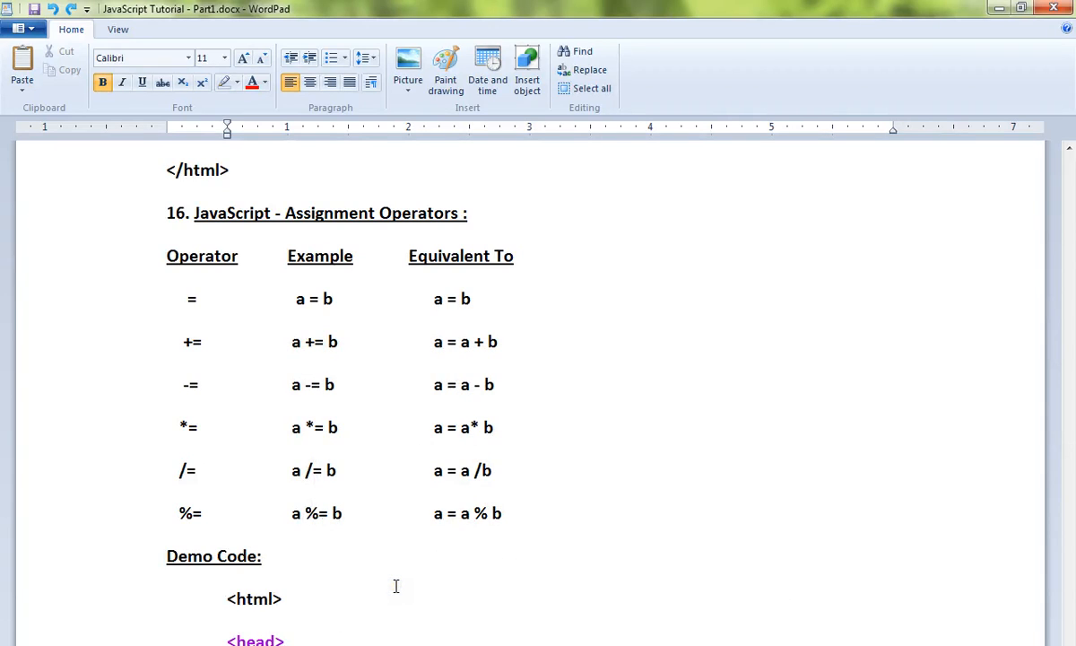
{"action": "mouse_move", "coordinate": [402, 556]}
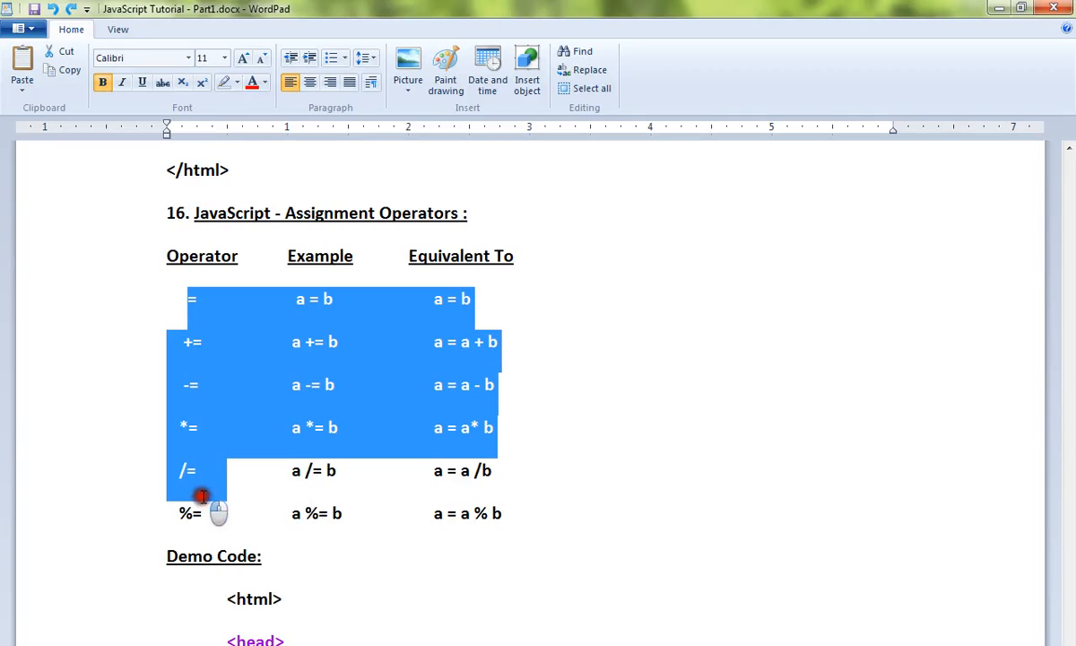
Clear the operator-table highlights and scroll down to the Demo Code script
{"action": "left_click", "coordinate": [296, 297]}
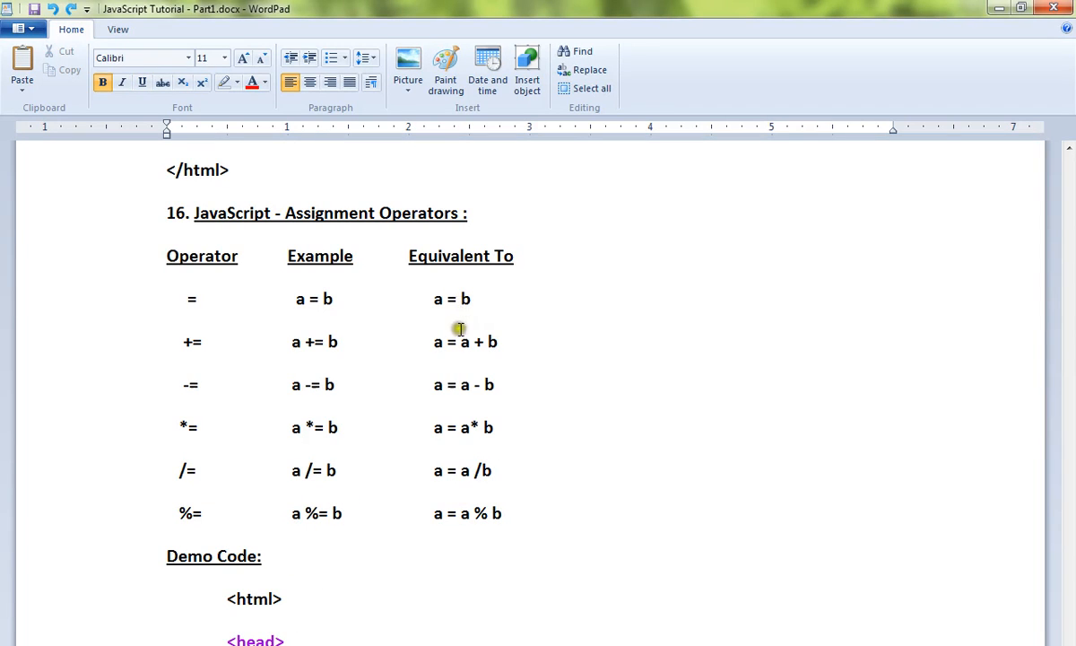
{"action": "mouse_move", "coordinate": [452, 296]}
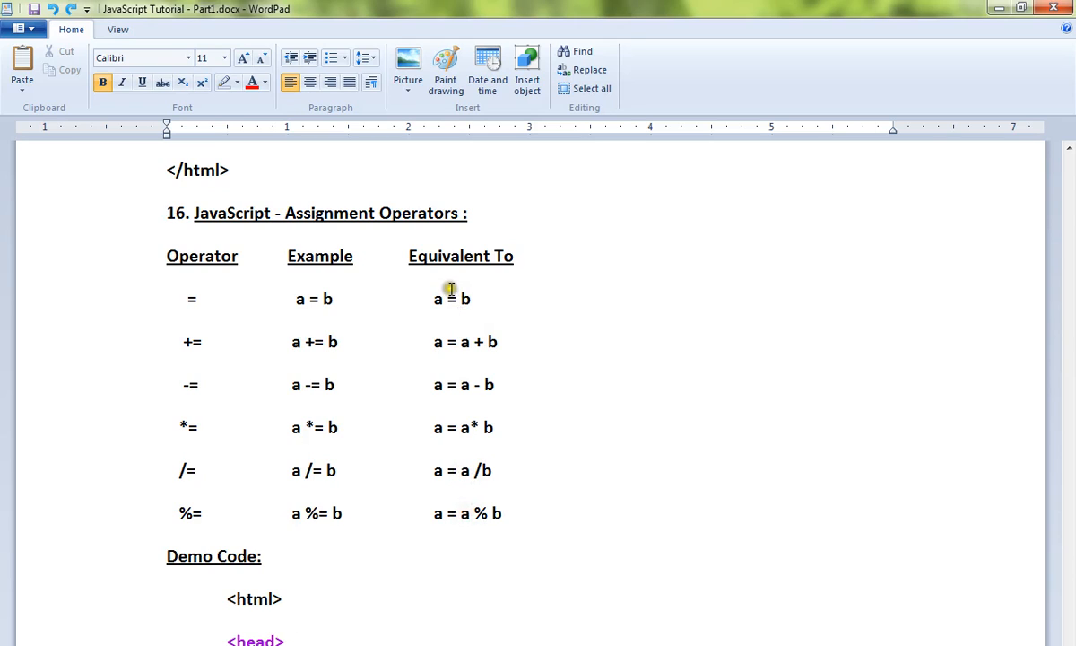
{"action": "mouse_move", "coordinate": [314, 358]}
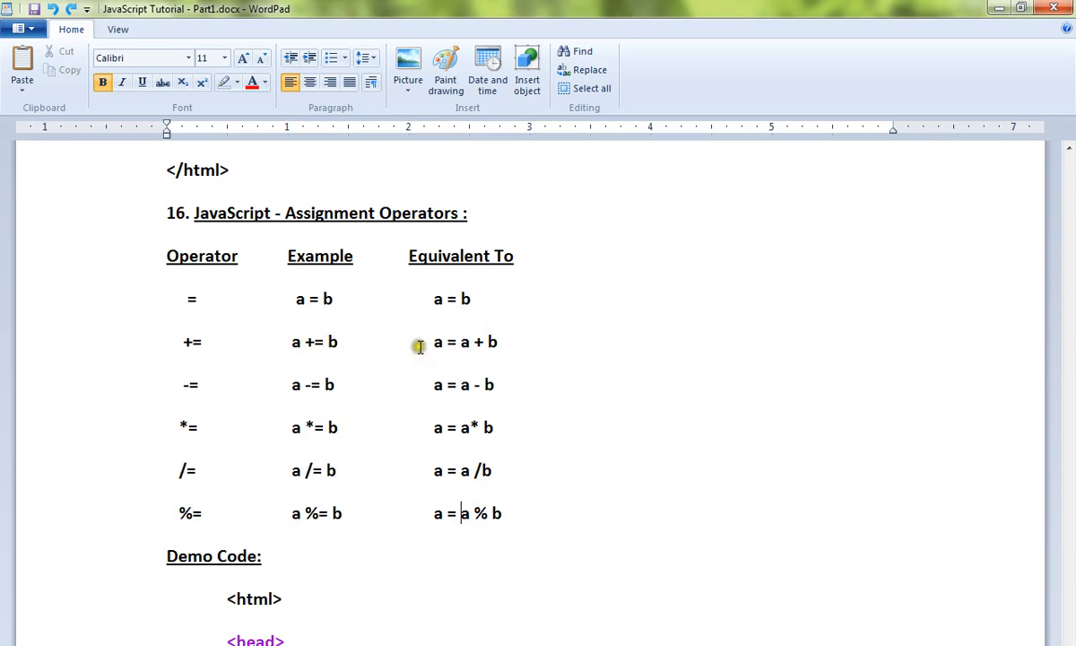
{"action": "mouse_move", "coordinate": [499, 366]}
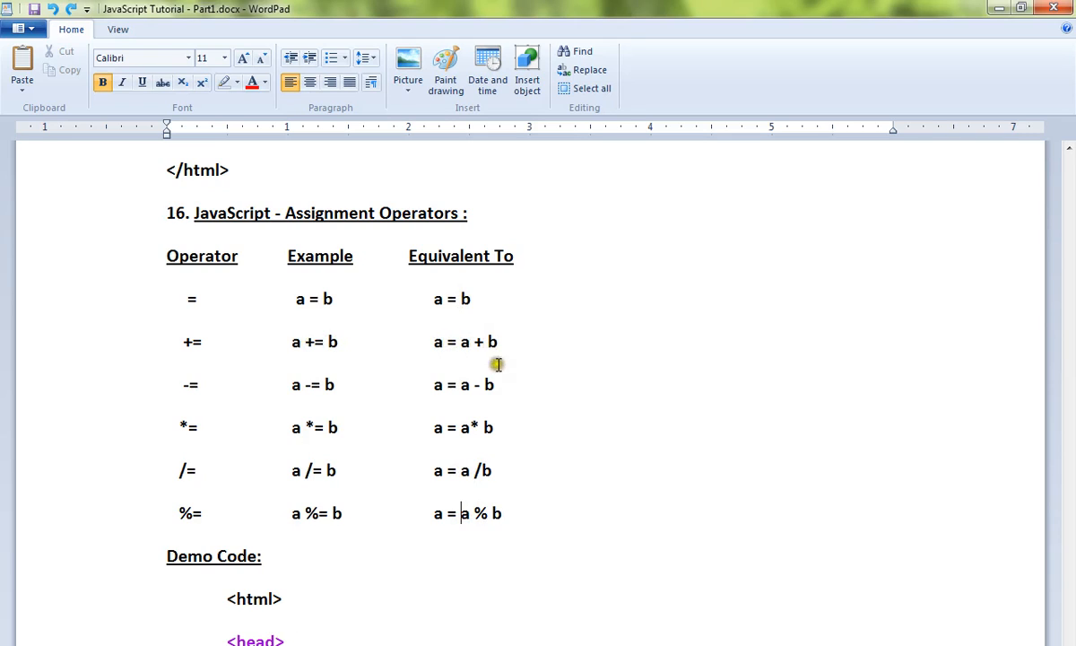
{"action": "mouse_move", "coordinate": [434, 393]}
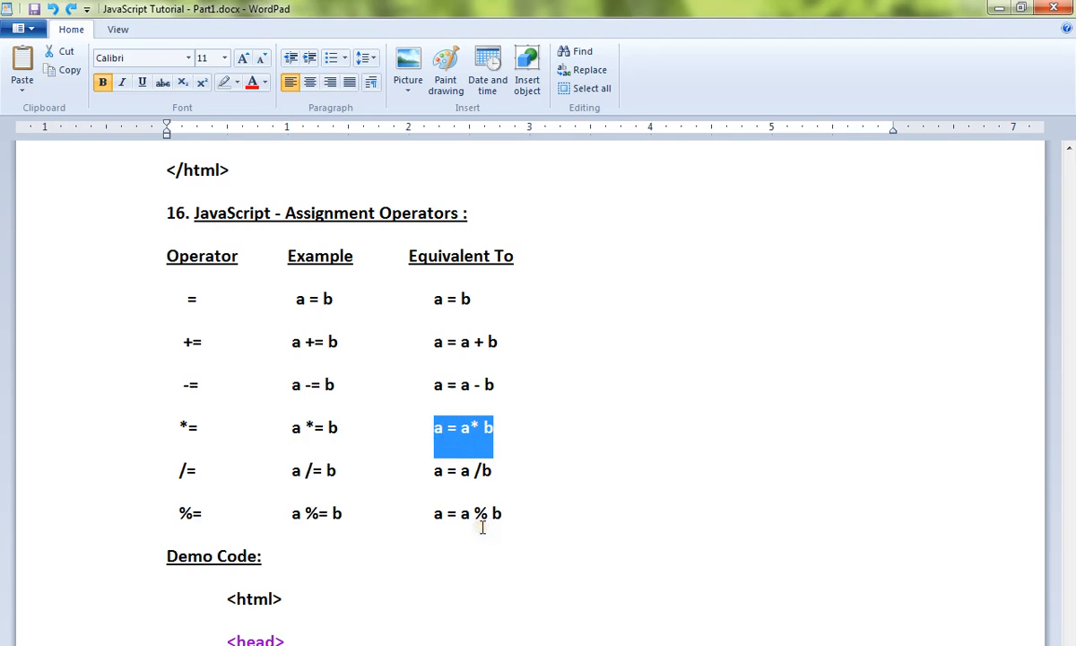
{"action": "left_click", "coordinate": [456, 470]}
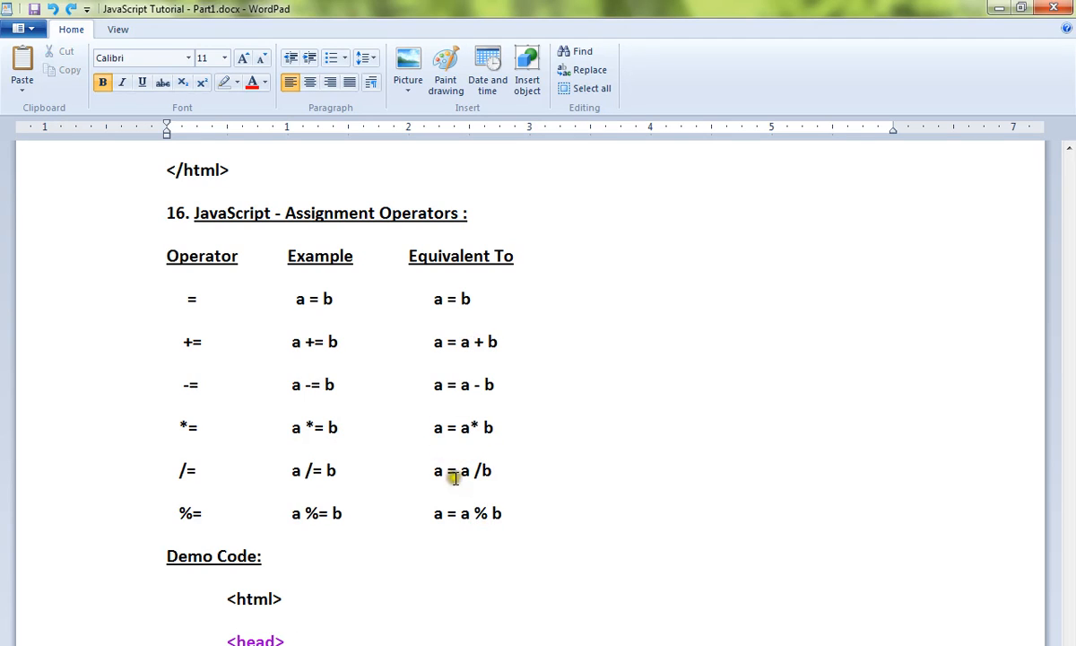
{"action": "scroll", "scroll_direction": "down", "scroll_amount": 3}
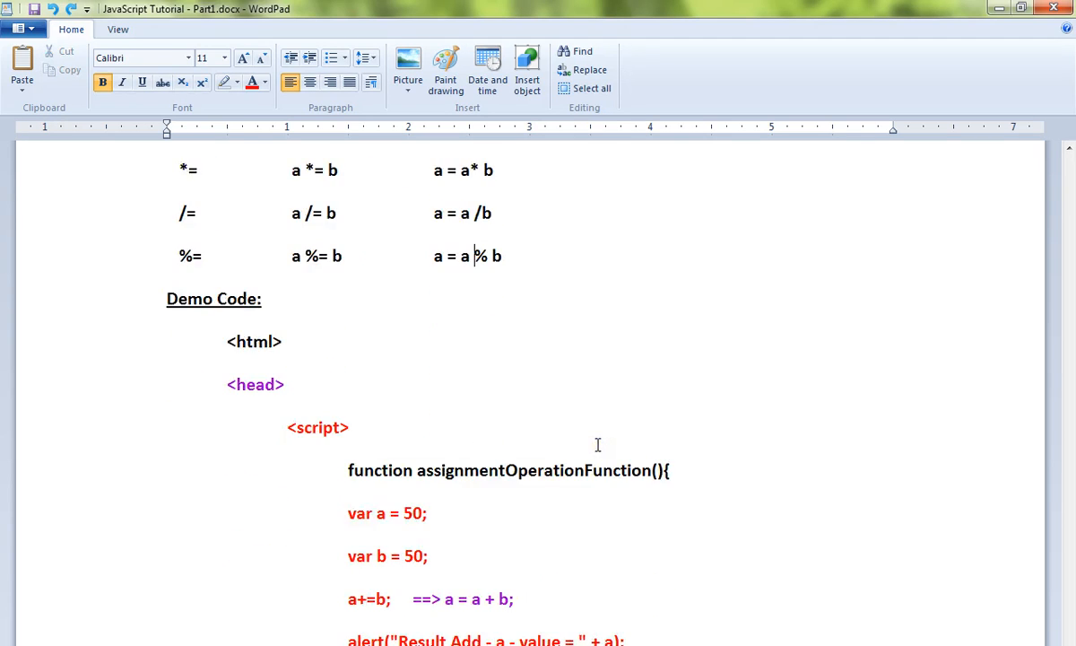
{"action": "scroll", "scroll_direction": "down", "scroll_amount": 3}
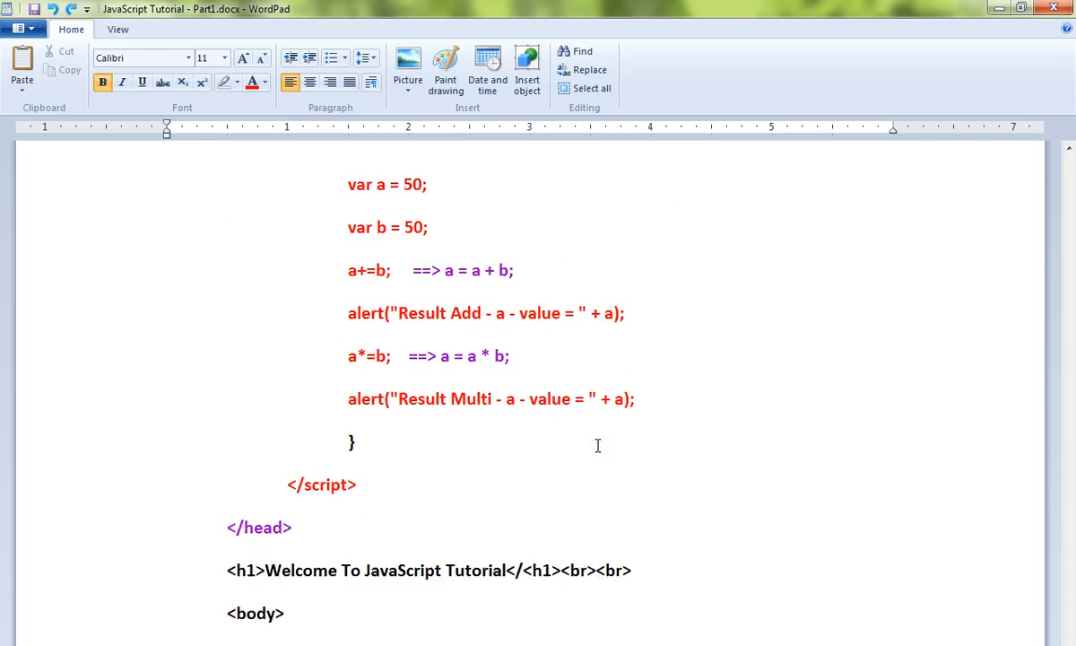
{"action": "scroll", "scroll_direction": "down", "scroll_amount": 3}
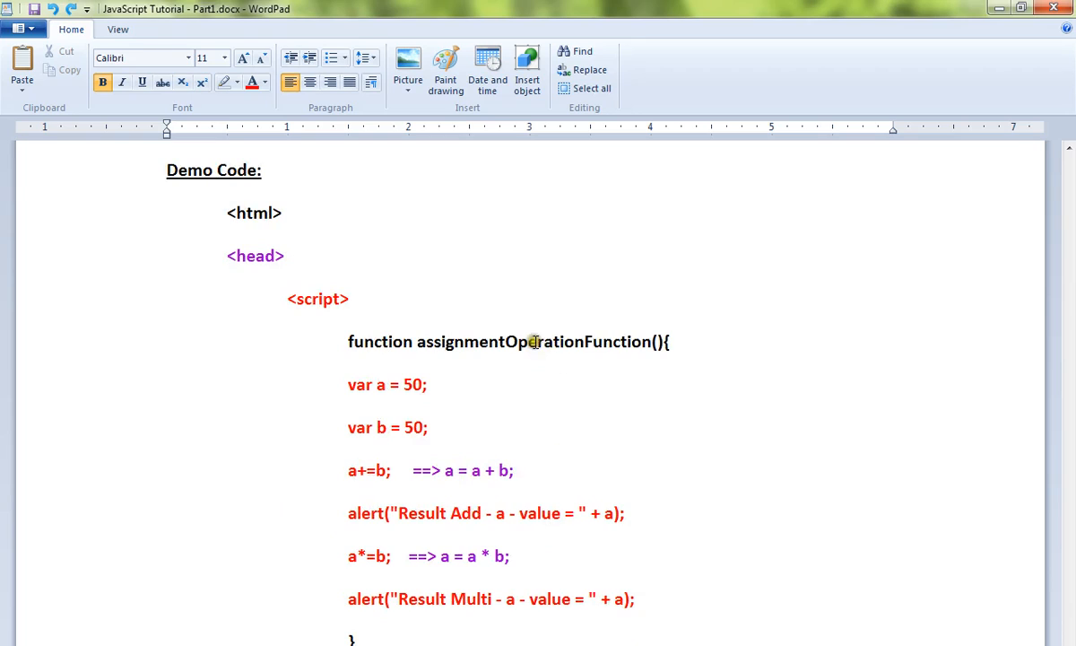
Highlight the assignmentOperationFunction name and the expansion 'a = a + b', then clear it
{"action": "double_click", "coordinate": [524, 340]}
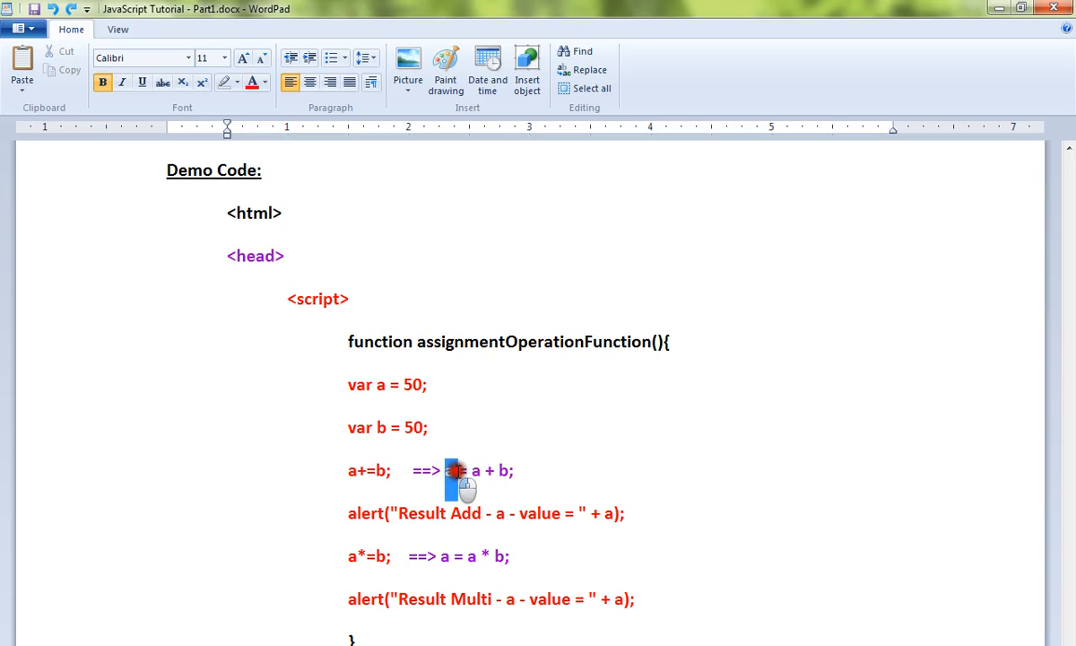
{"action": "left_click_drag", "start_coordinate": [447, 470], "coordinate": [513, 470]}
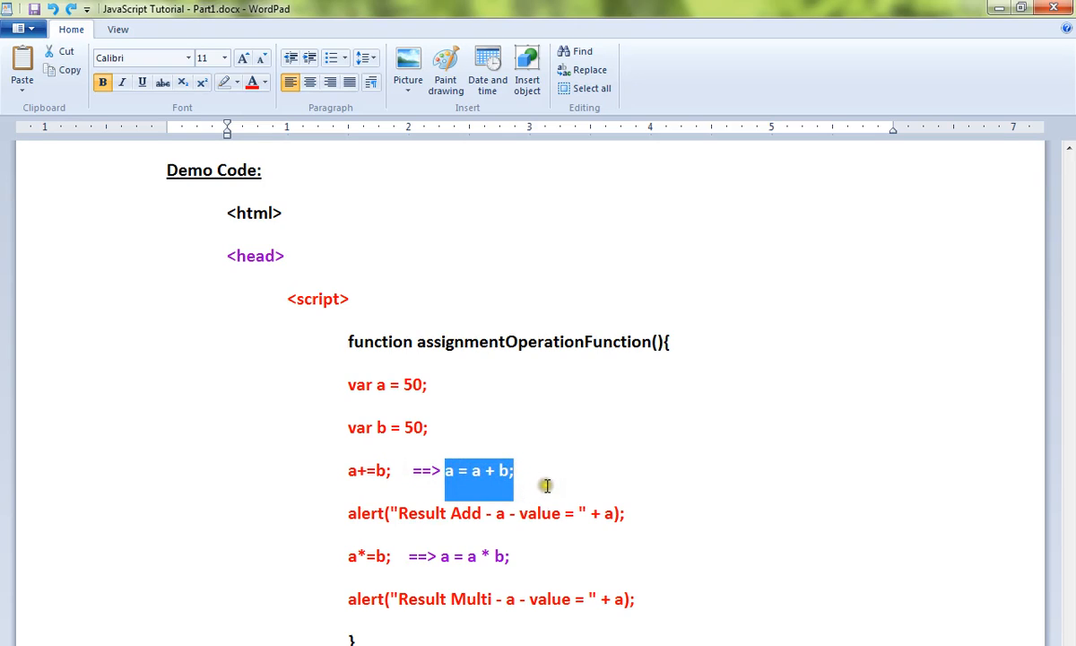
{"action": "left_click", "coordinate": [513, 470]}
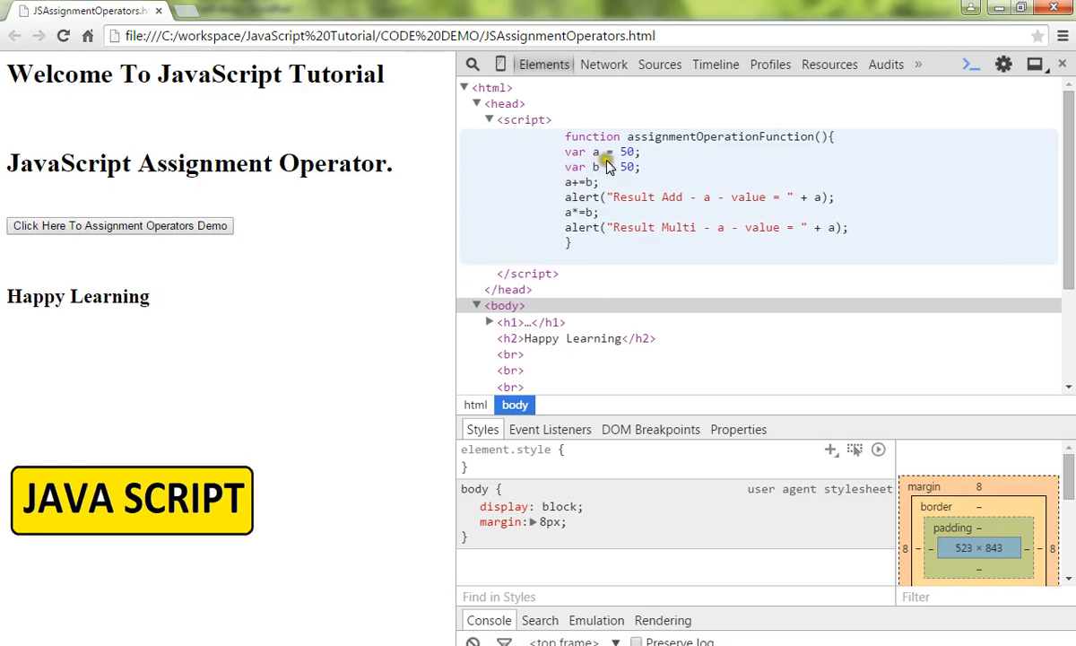
{"action": "mouse_move", "coordinate": [617, 179]}
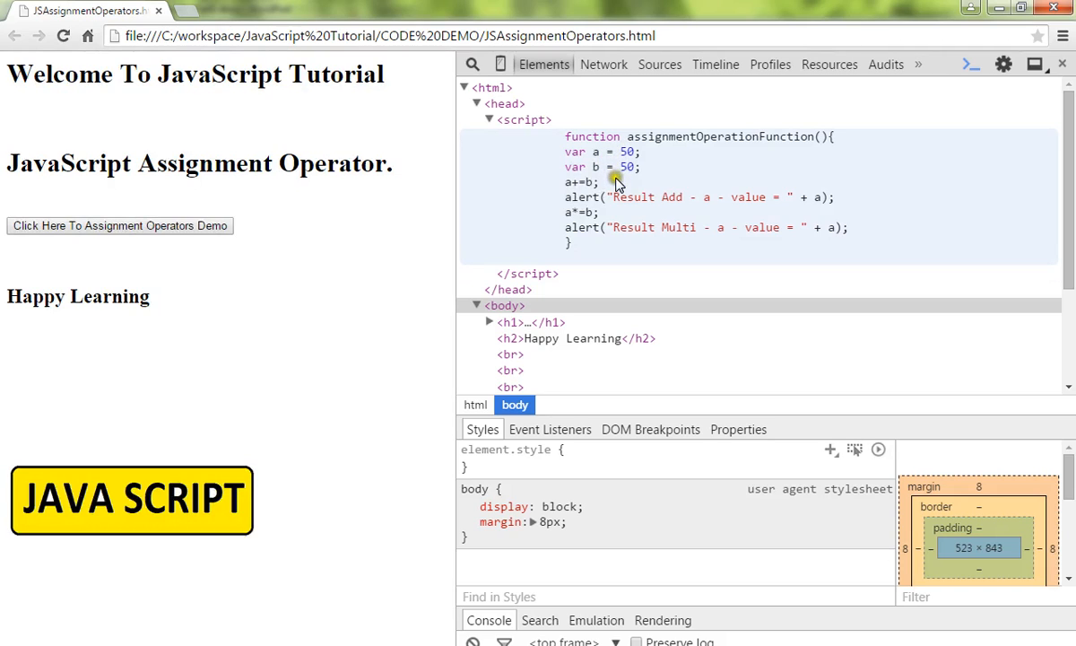
{"action": "mouse_move", "coordinate": [599, 172]}
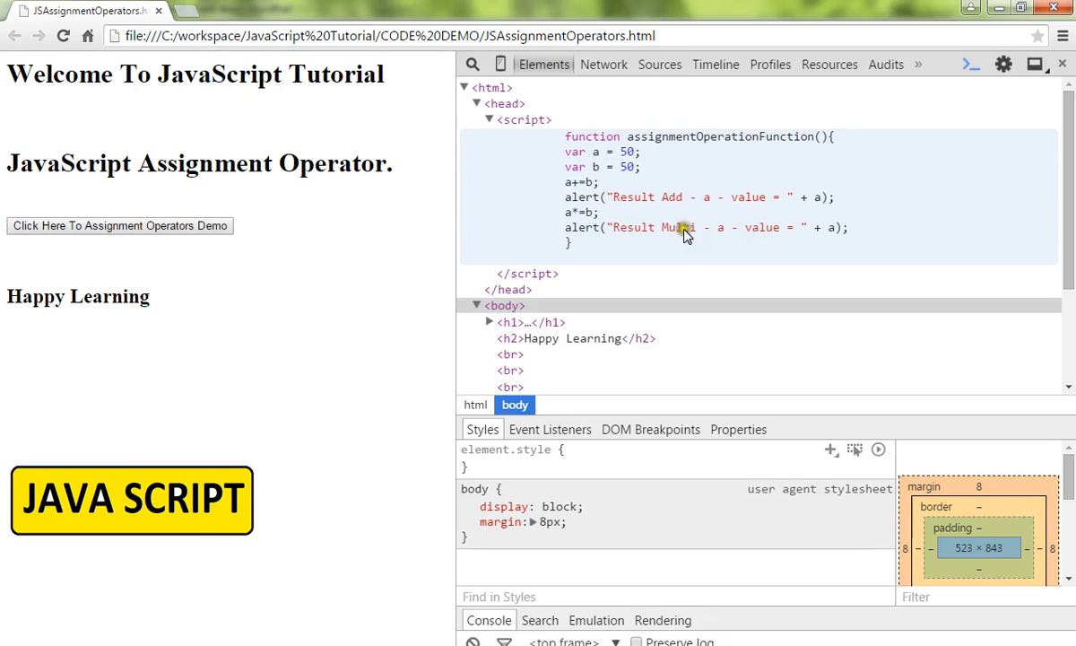
{"action": "mouse_move", "coordinate": [581, 236]}
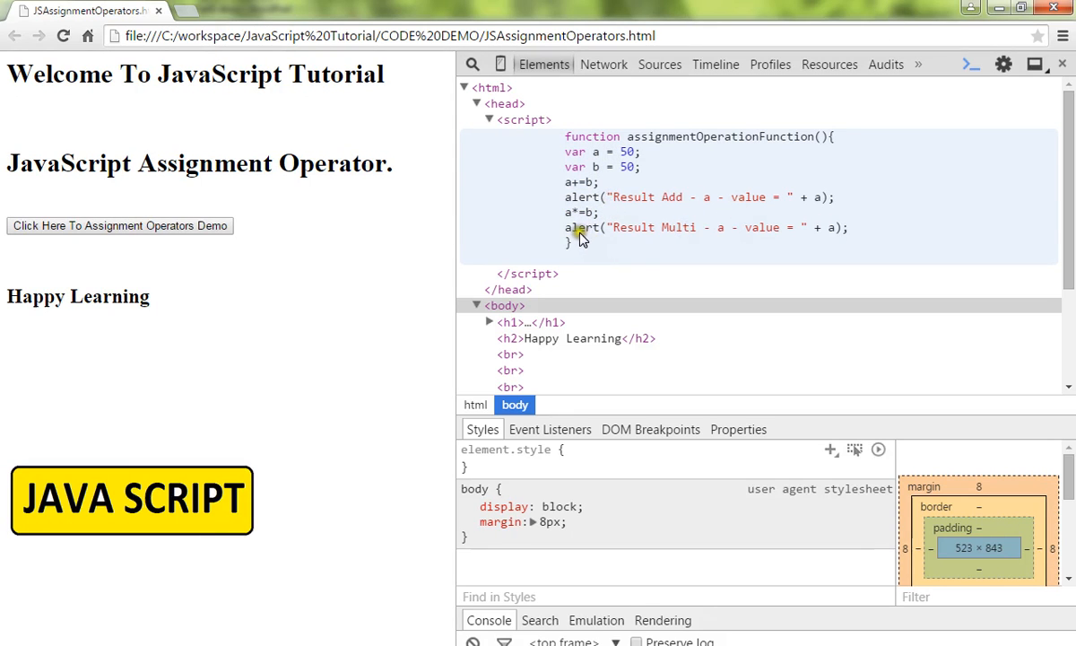
{"action": "mouse_move", "coordinate": [582, 224]}
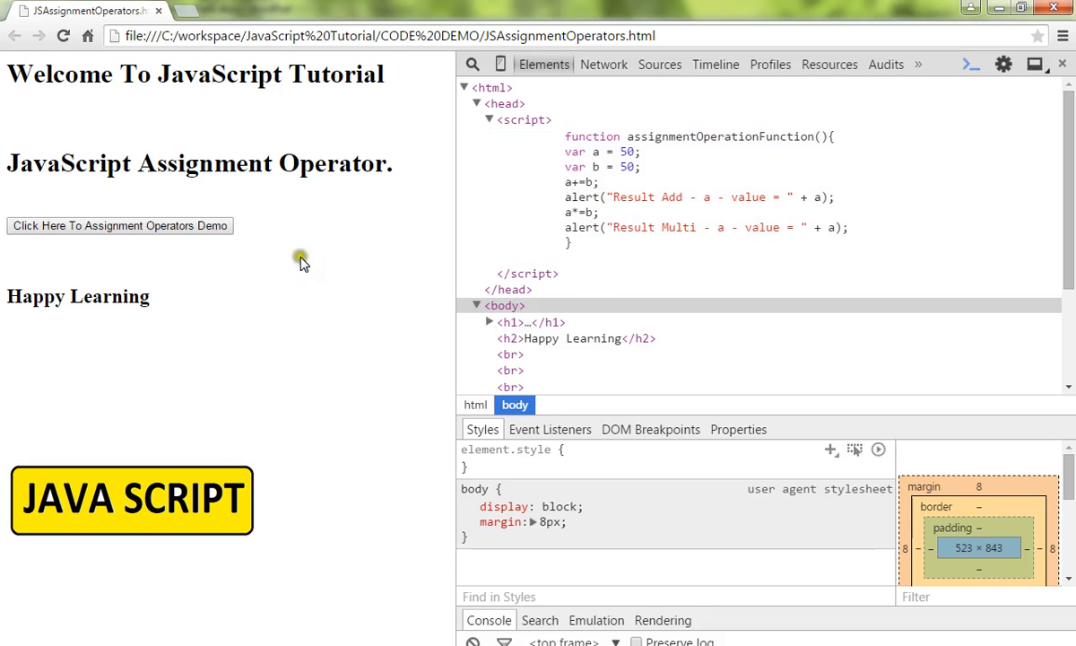
Run the Assignment Operators Demo and dismiss its alerts showing 100 and 5000
{"action": "left_click", "coordinate": [118, 226]}
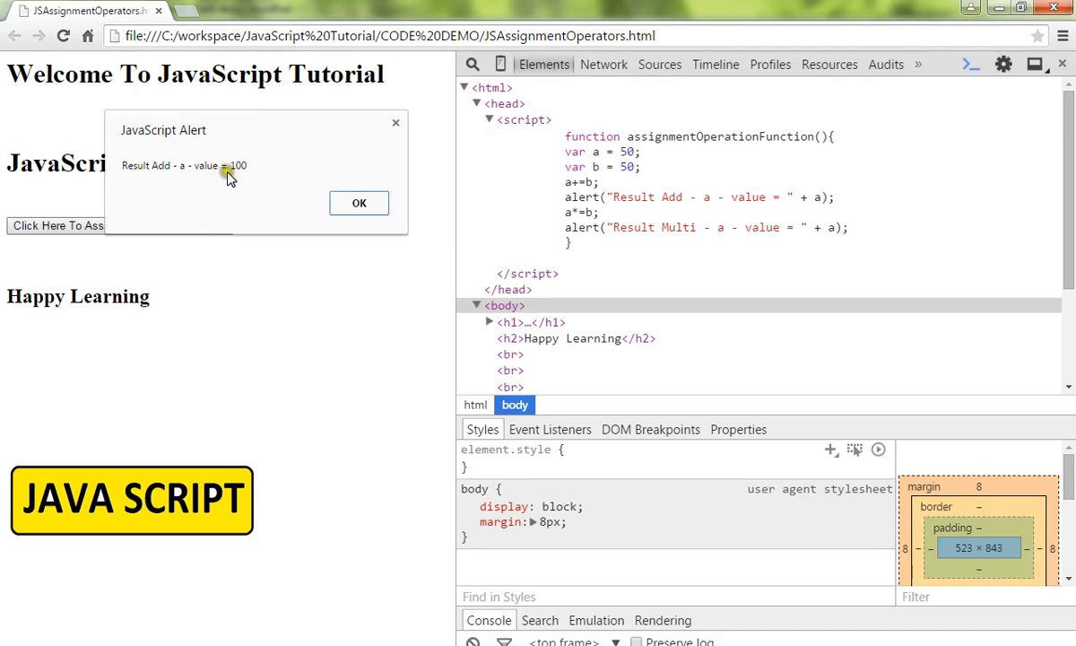
{"action": "left_click", "coordinate": [359, 203]}
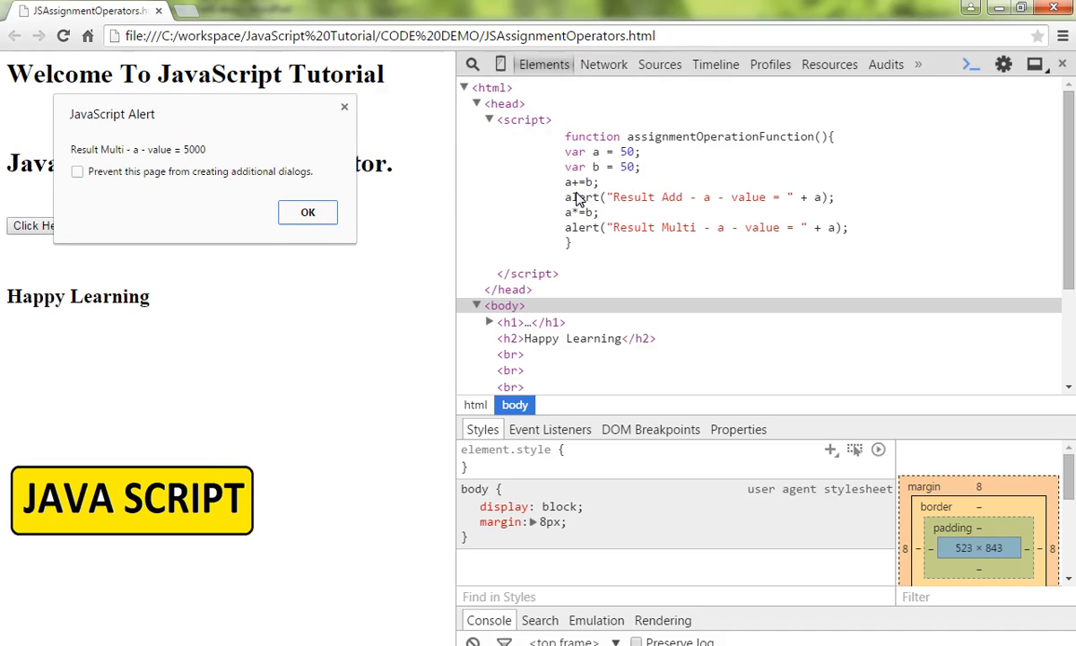
{"action": "mouse_move", "coordinate": [567, 194]}
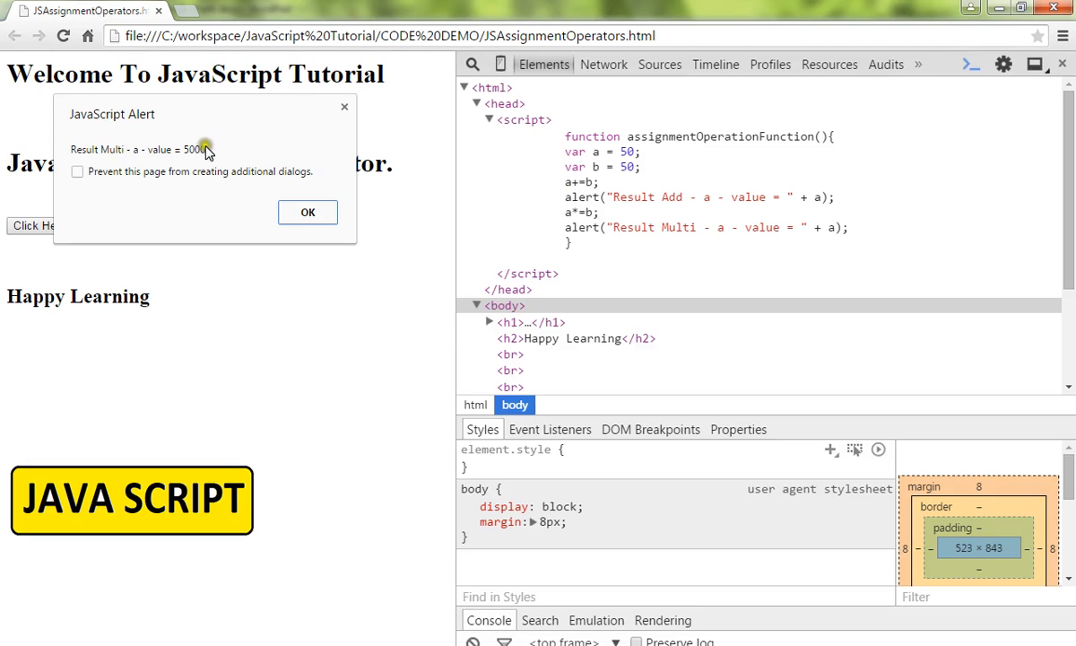
{"action": "left_click", "coordinate": [309, 212]}
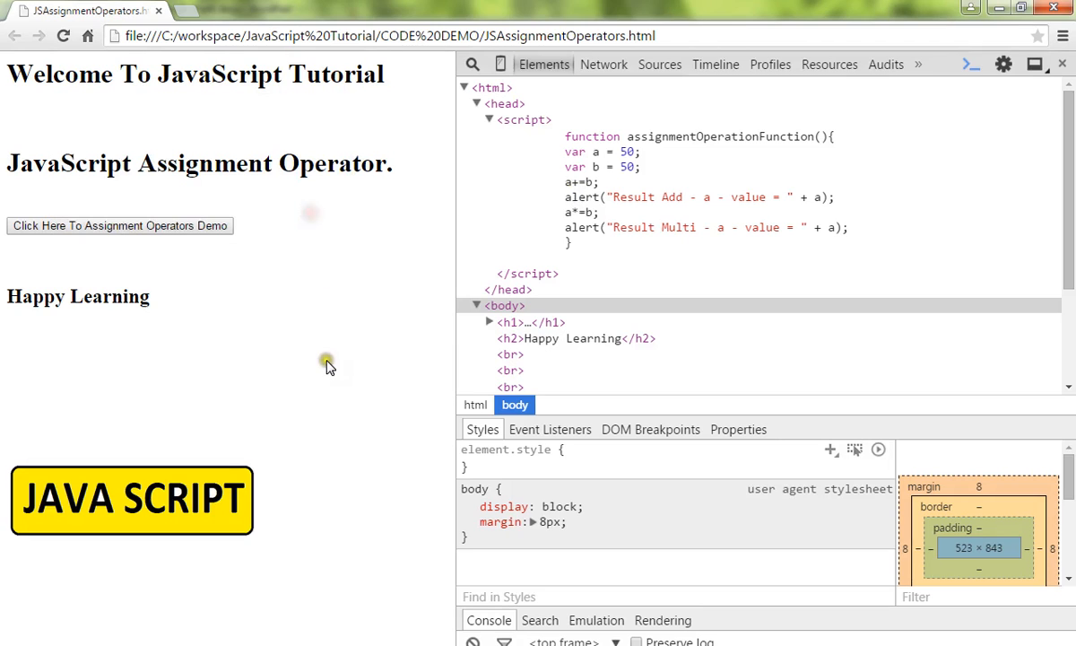
{"action": "mouse_move", "coordinate": [316, 348]}
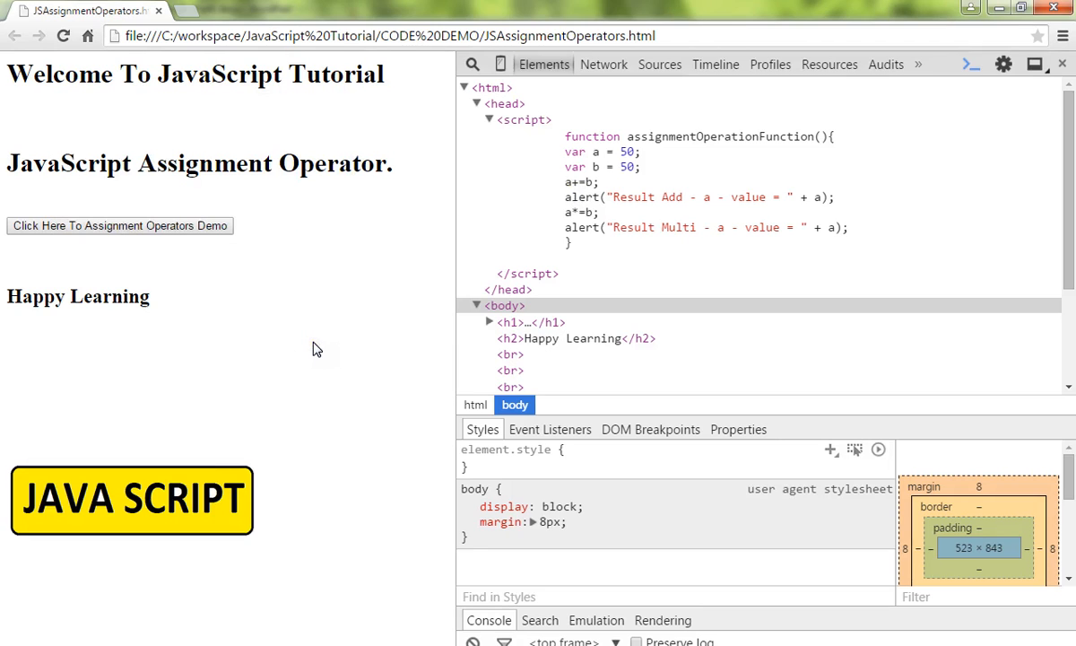